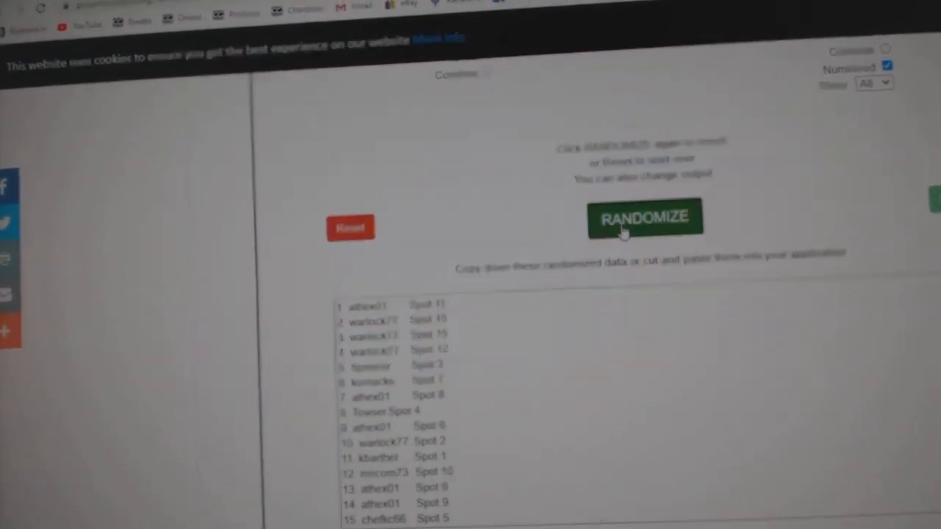
Step: Shuffle the NHL team list, producing an order starting with Minnesota, Pittsburgh and San Jose
click(644, 217)
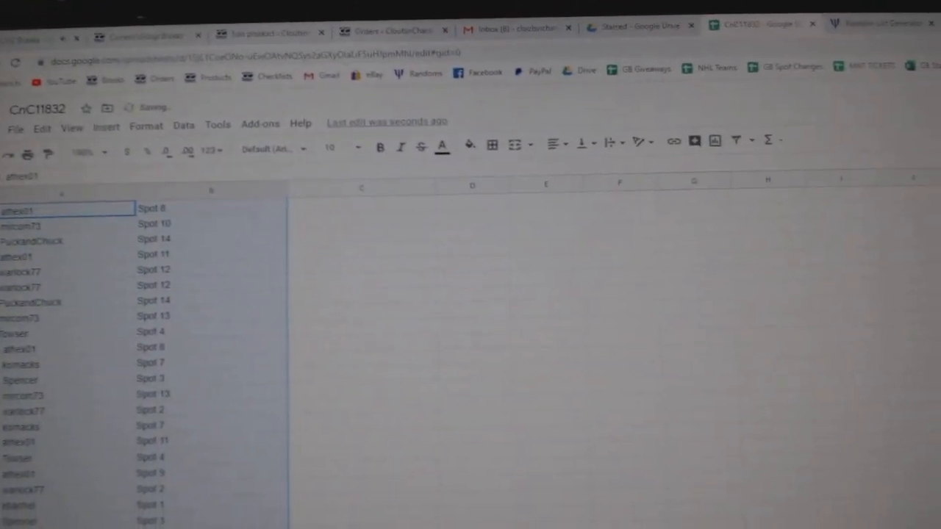
click(874, 23)
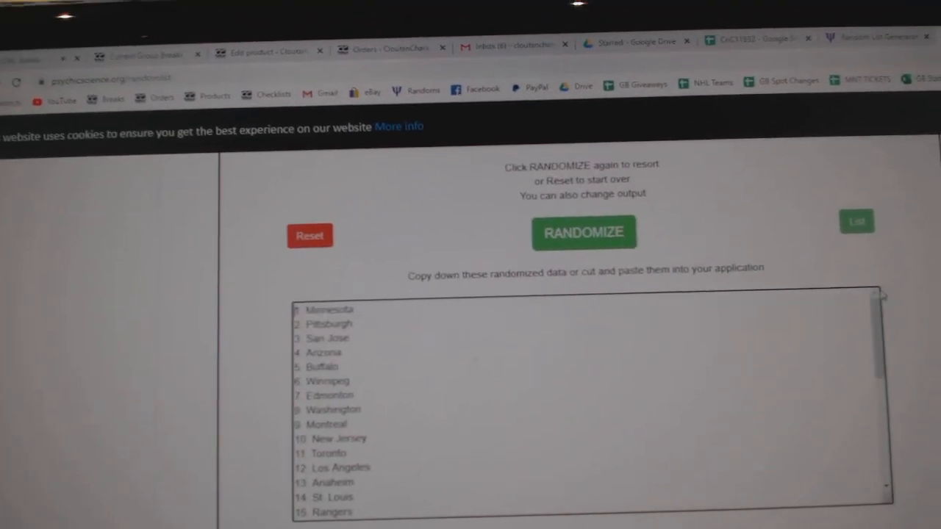
Step: Reshuffle the teams into a Detroit-first order and place them in column C beside the usernames
click(583, 233)
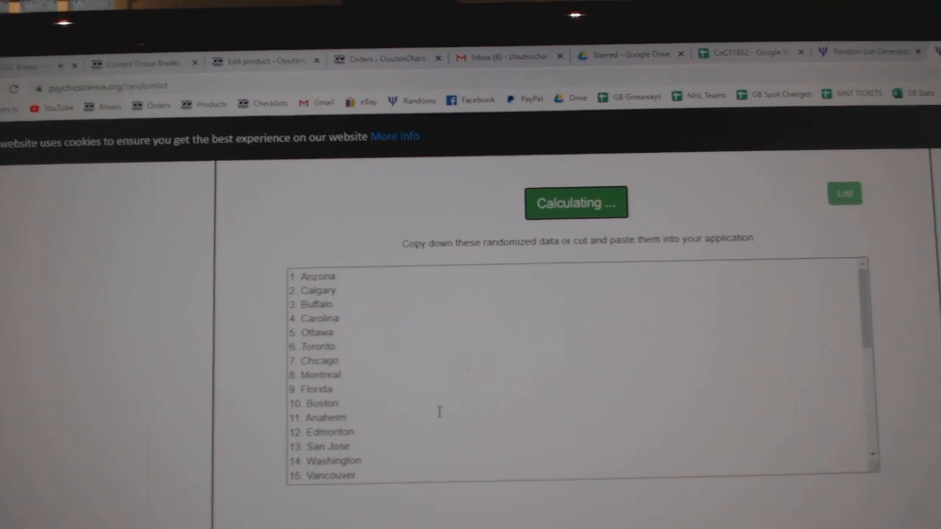
click(576, 203)
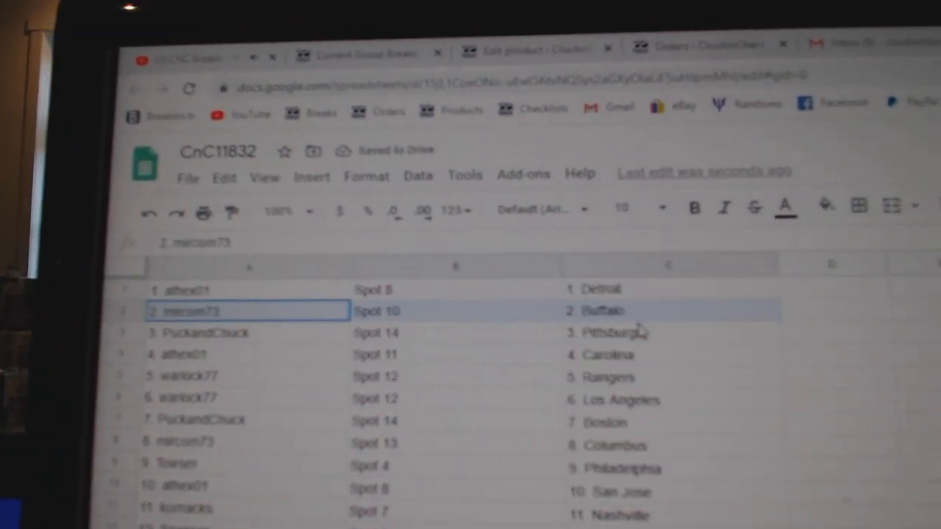
click(228, 357)
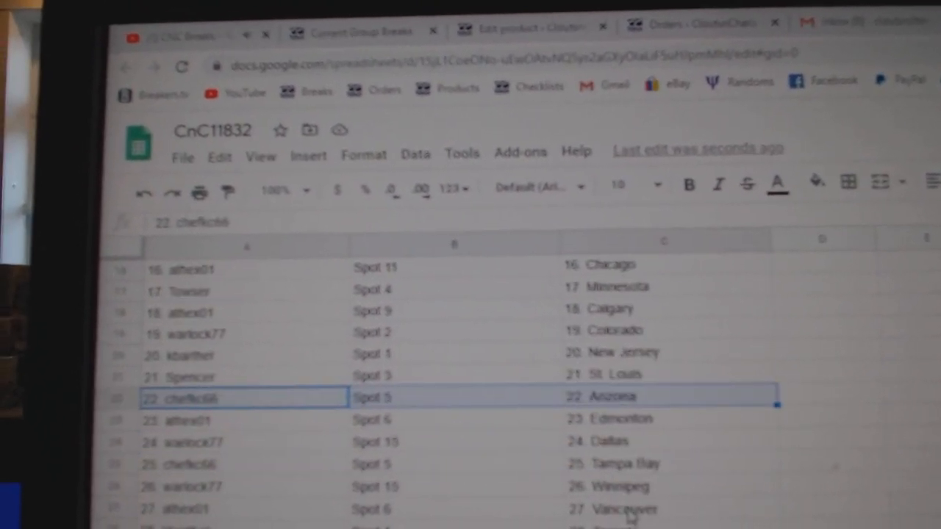
click(235, 407)
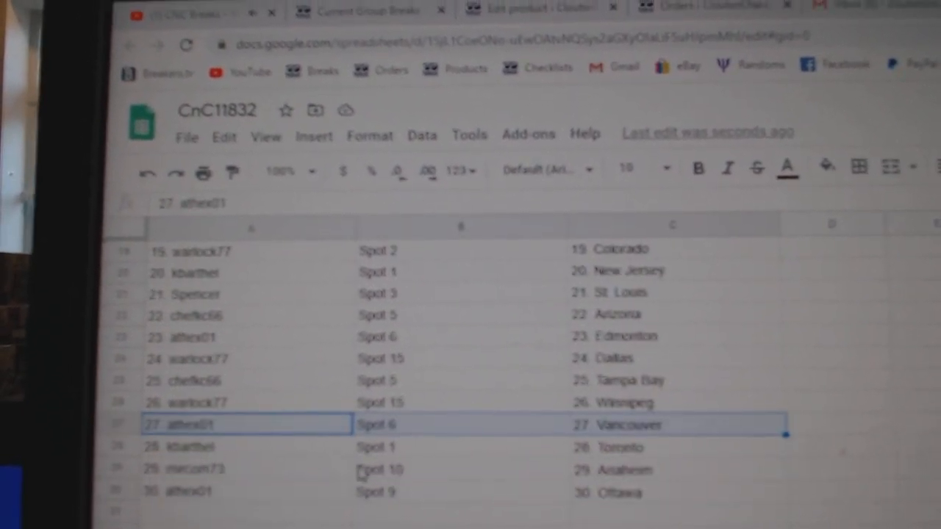
click(242, 469)
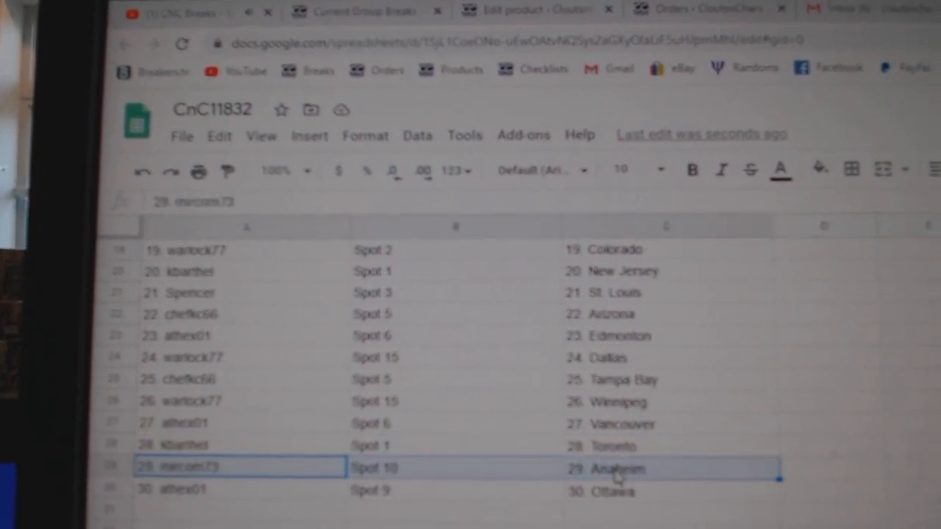